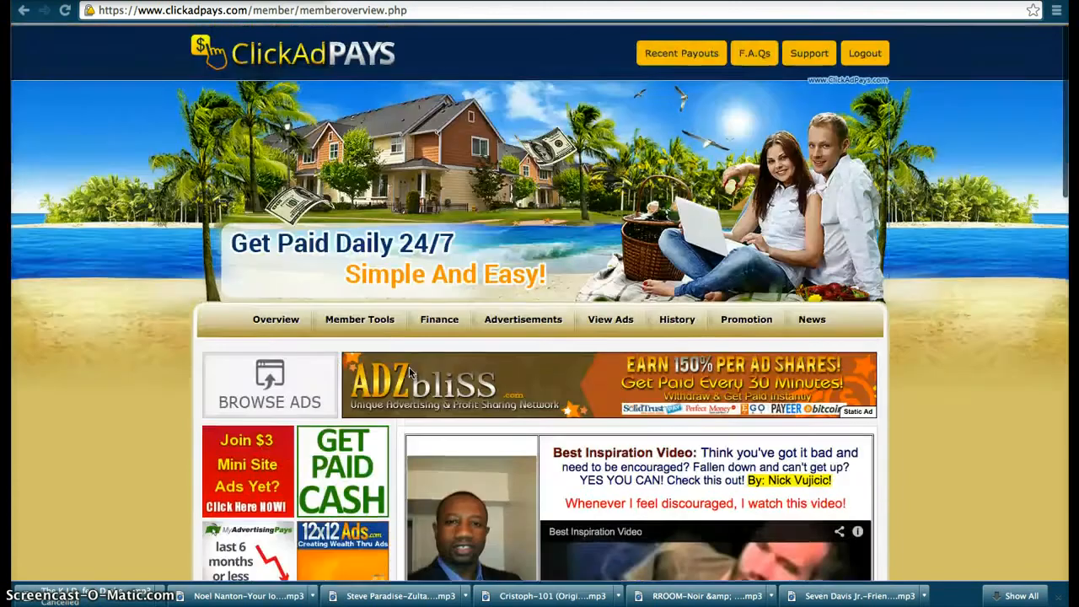
Scroll through the member overview's account stats and balances before heading to share history
scroll(down, 3)
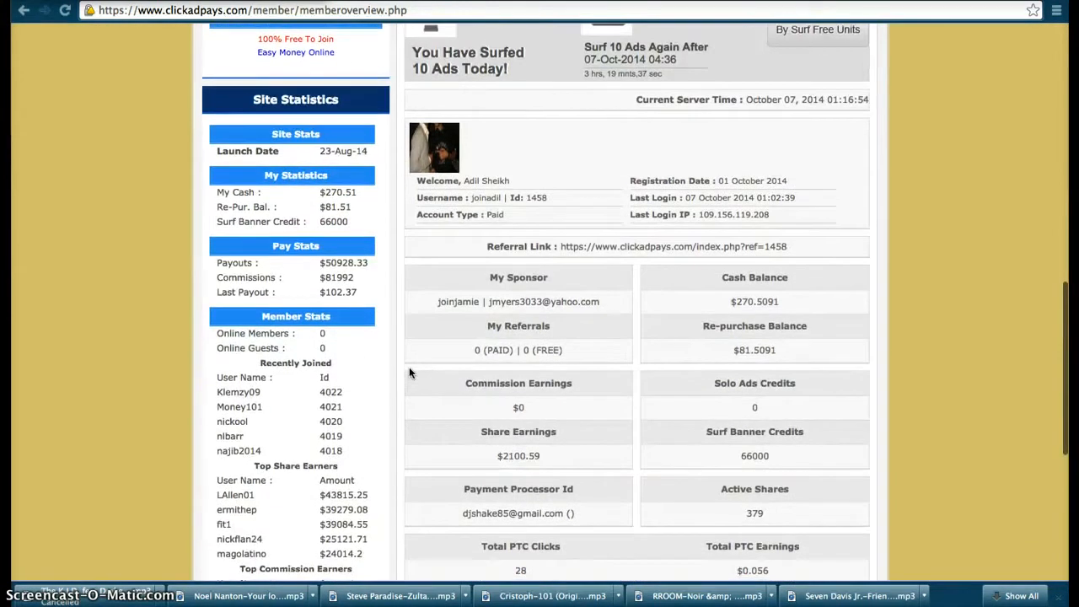
scroll(down, 3)
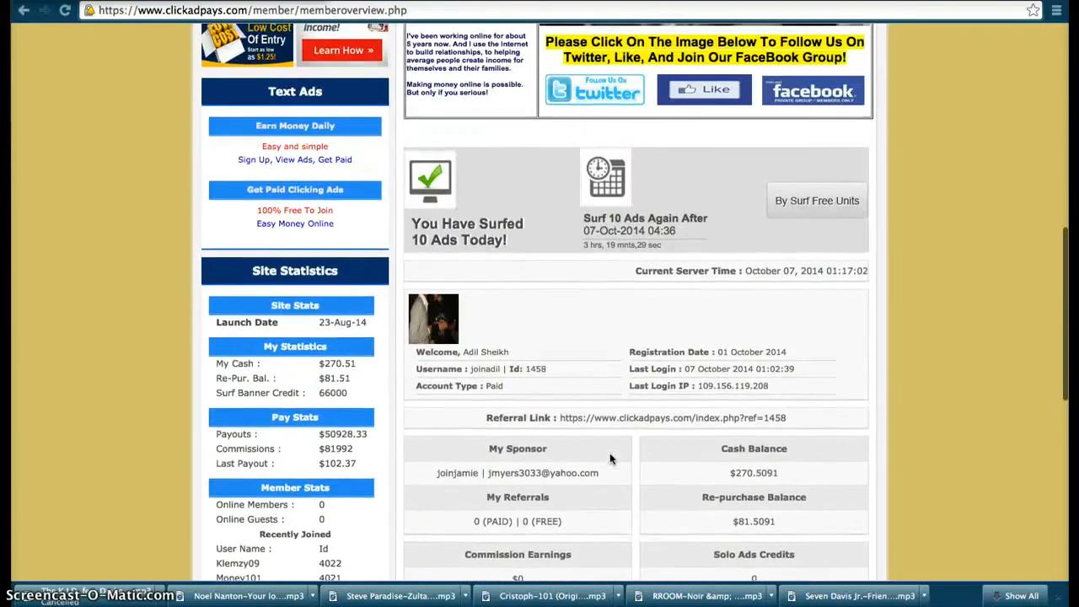
scroll(up, 3)
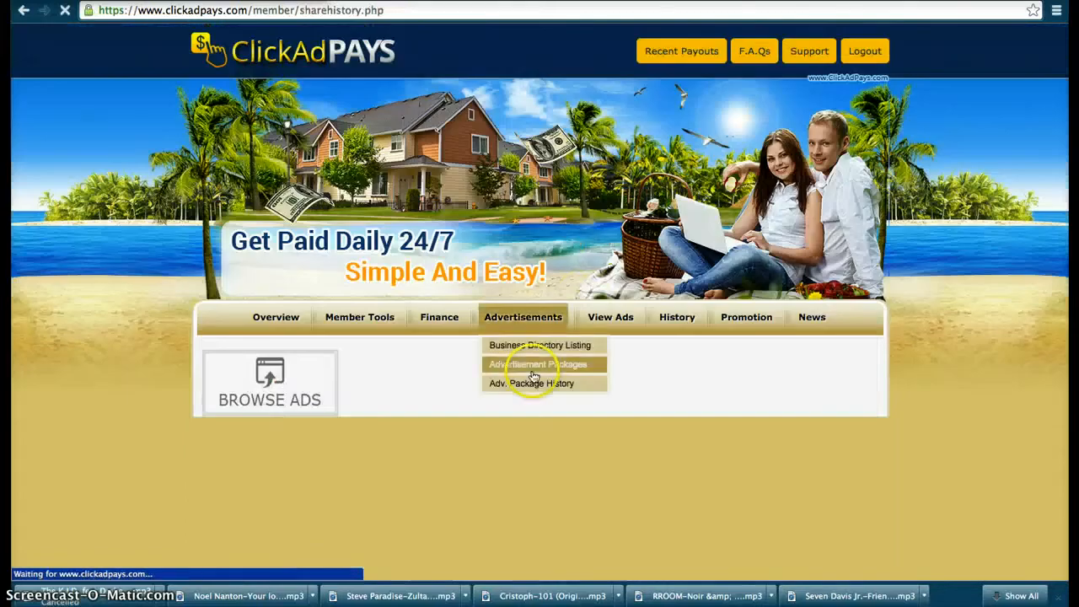
click(533, 383)
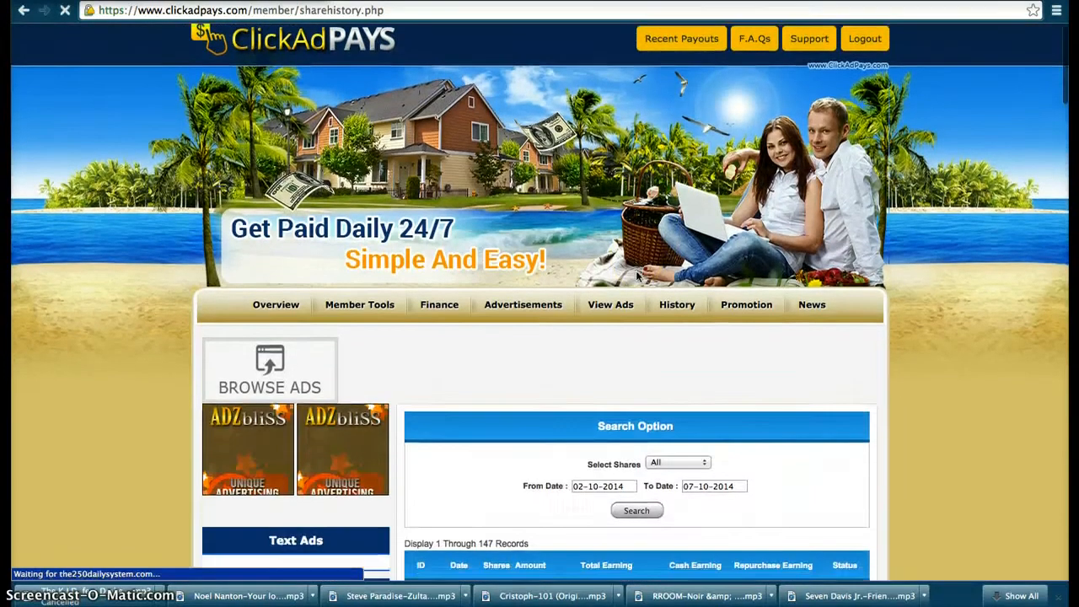
scroll(down, 3)
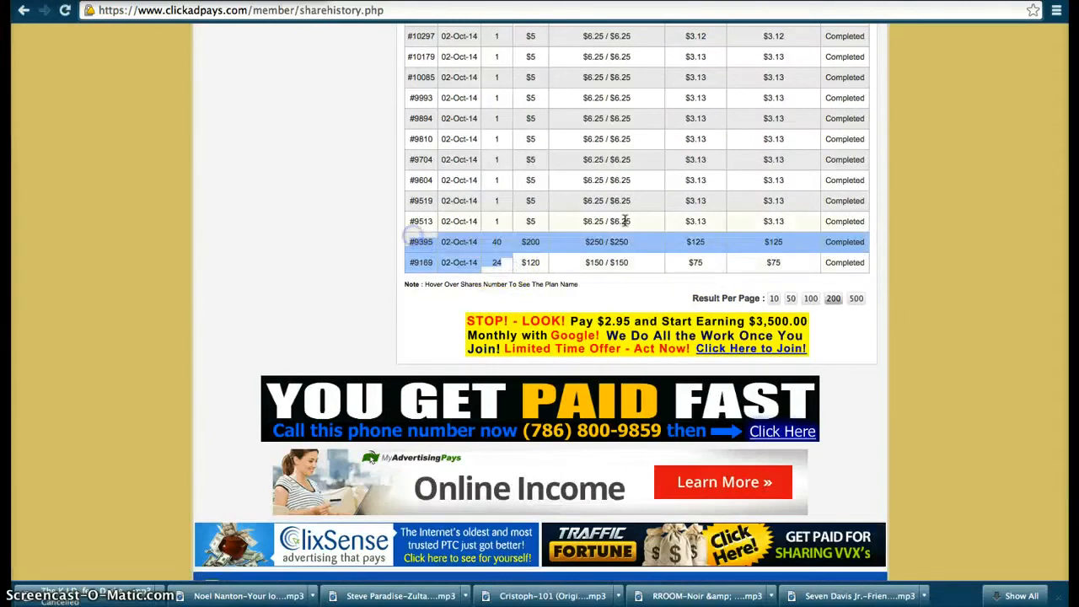
scroll(up, 3)
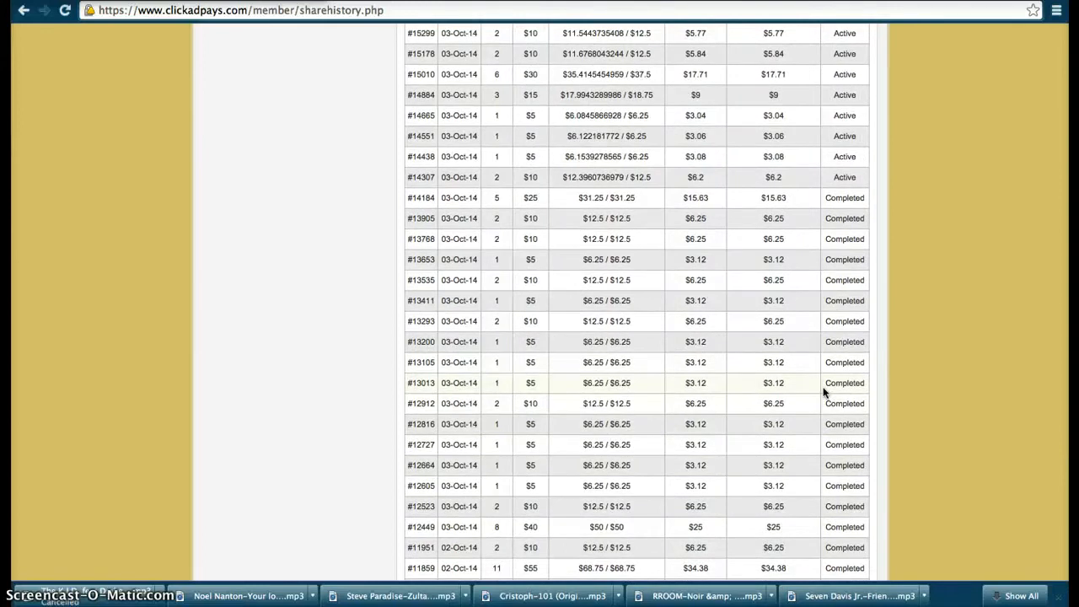
scroll(up, 3)
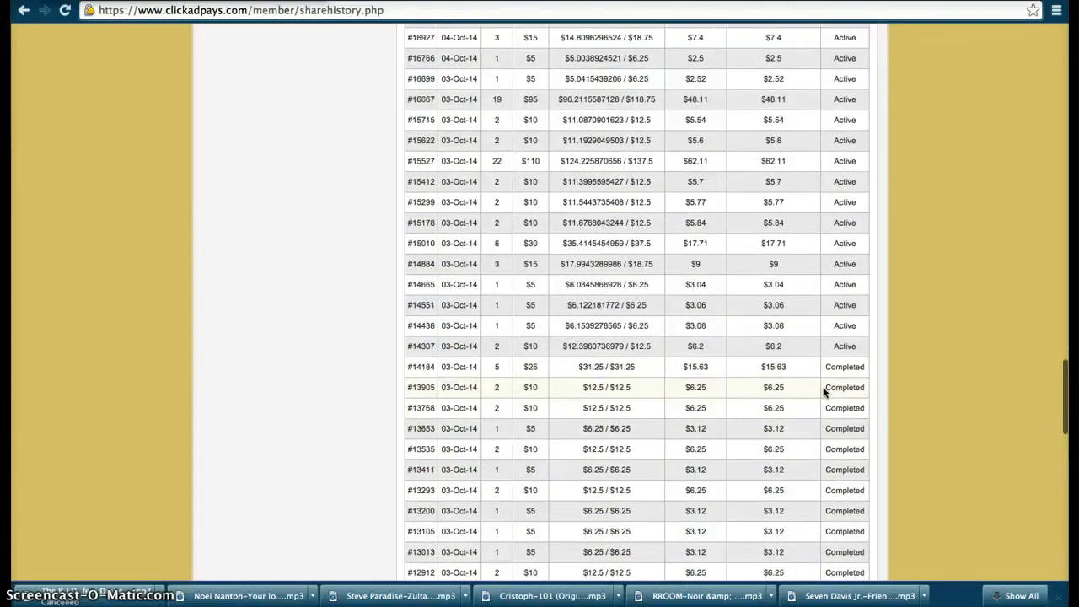
scroll(down, 3)
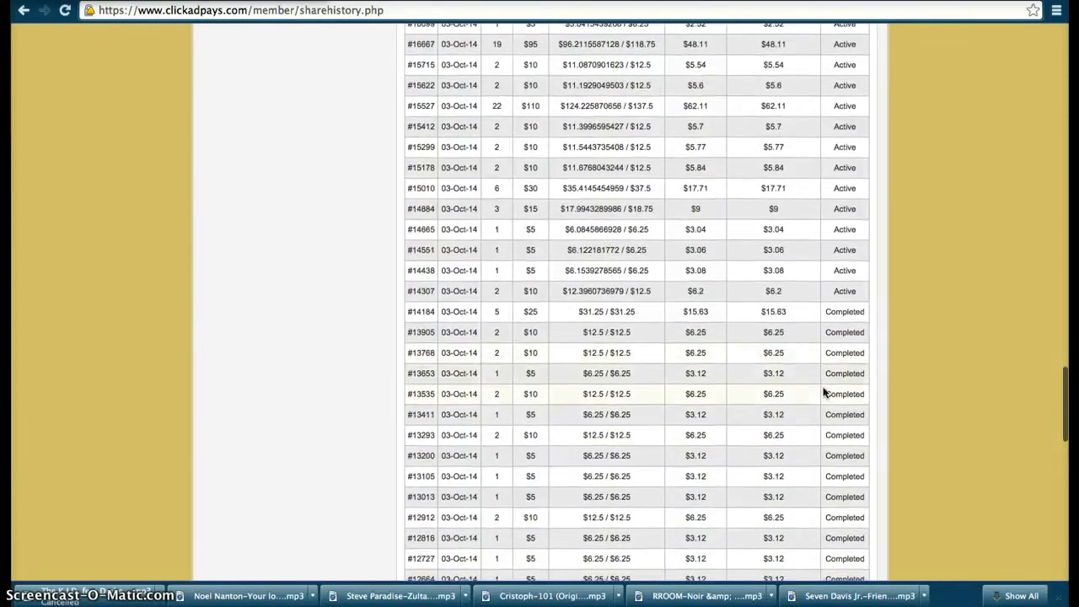
scroll(down, 3)
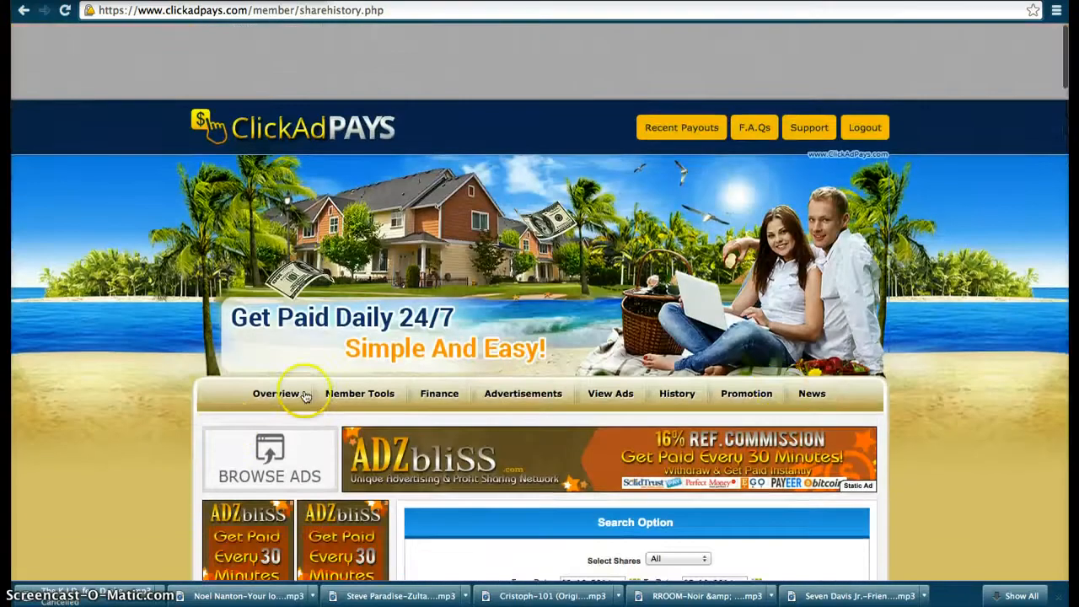
Return to the member overview from share history and scroll down past the inspiration video
click(275, 393)
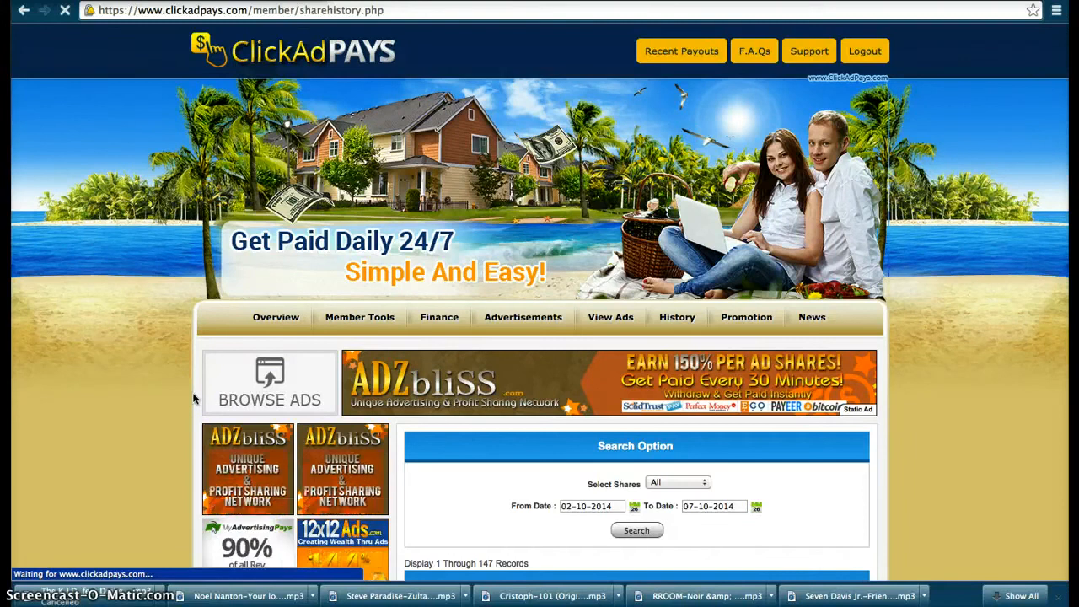
scroll(down, 3)
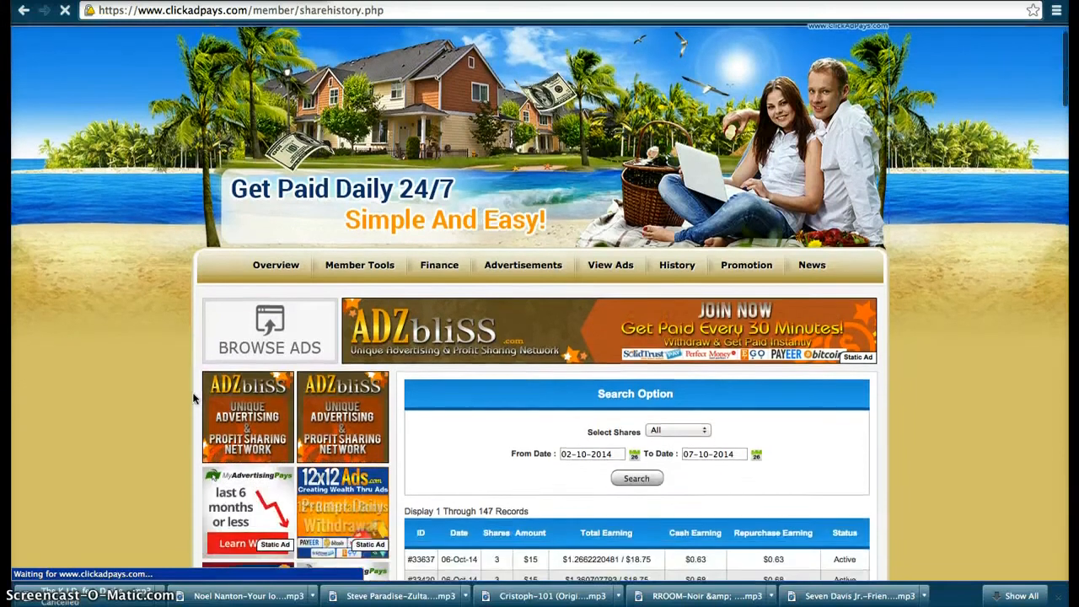
scroll(down, 3)
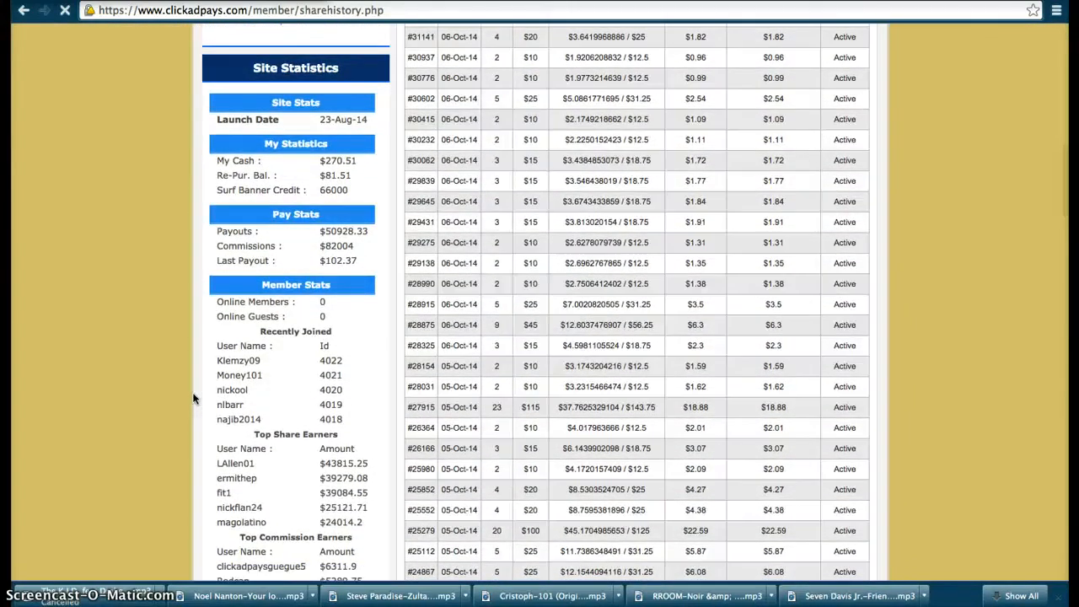
scroll(down, 3)
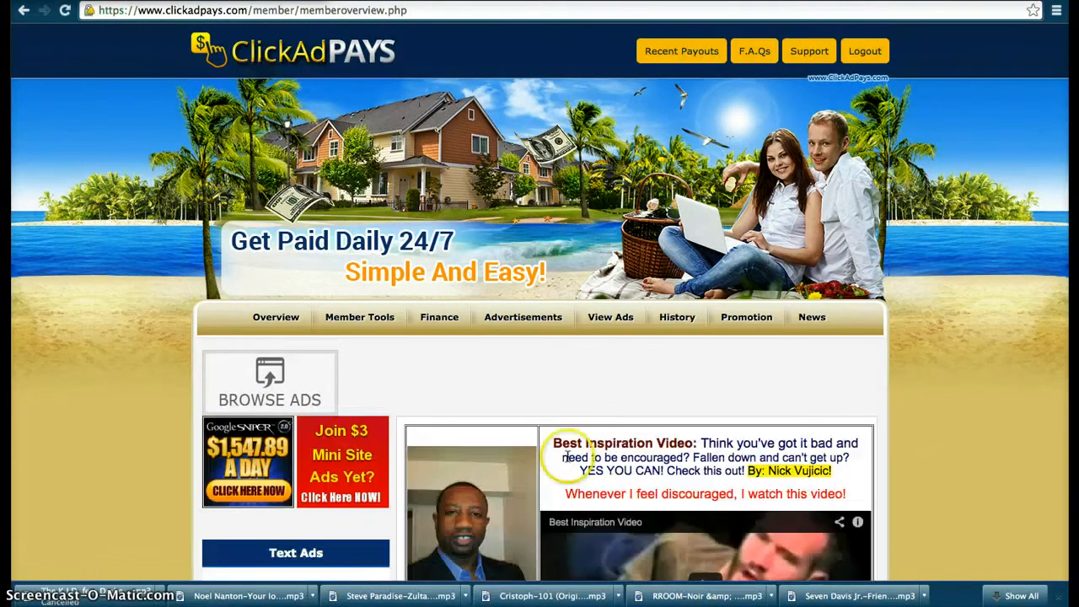
Review the overview stats — balances, referrals, earnings, active shares and PTC totals
scroll(down, 3)
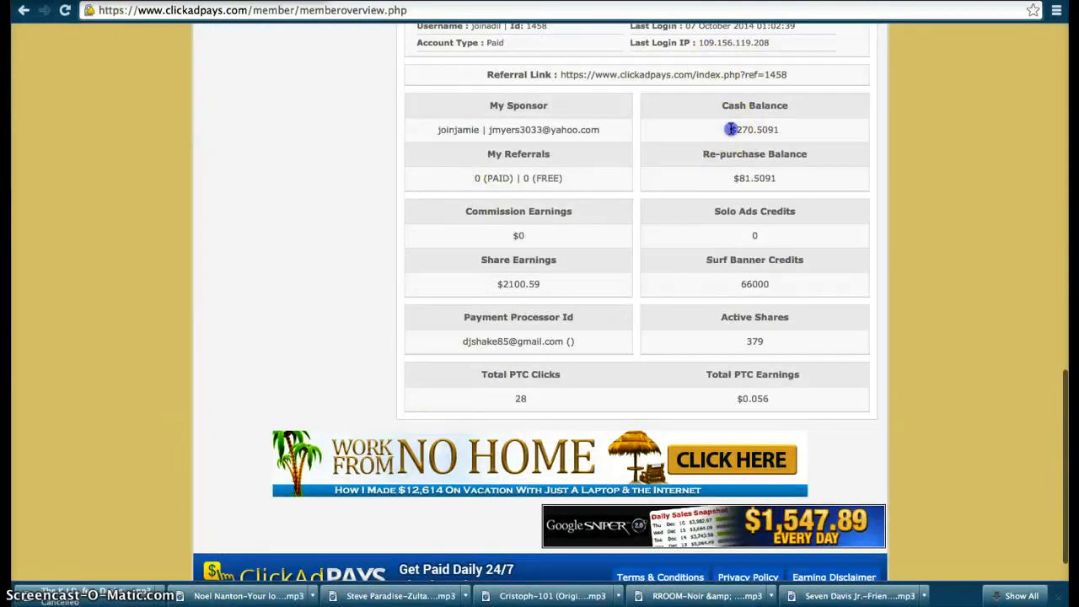
drag(727, 128, 792, 178)
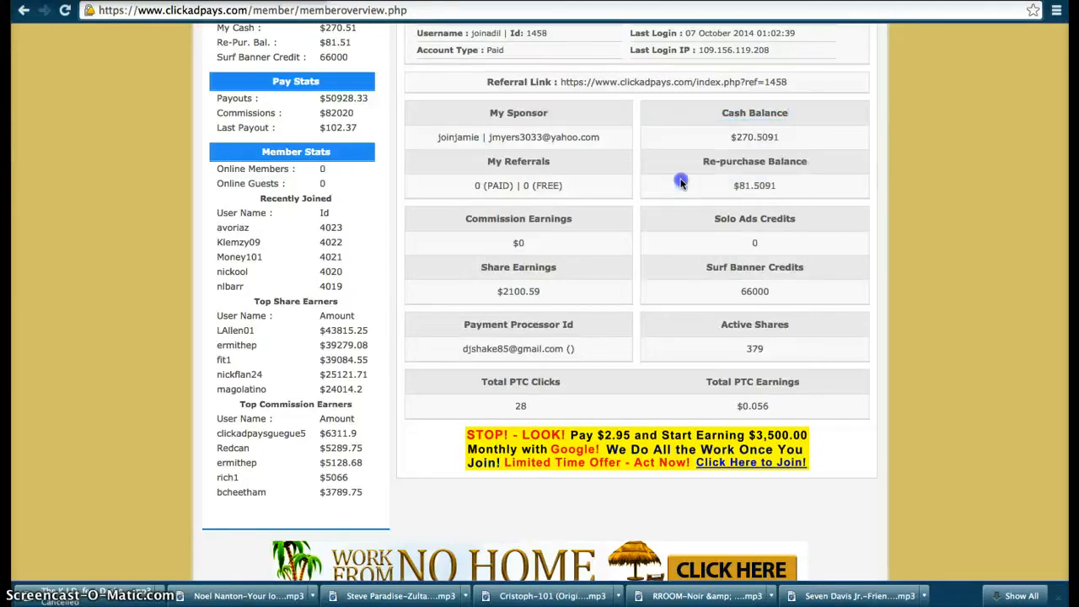
mouse_move(459, 194)
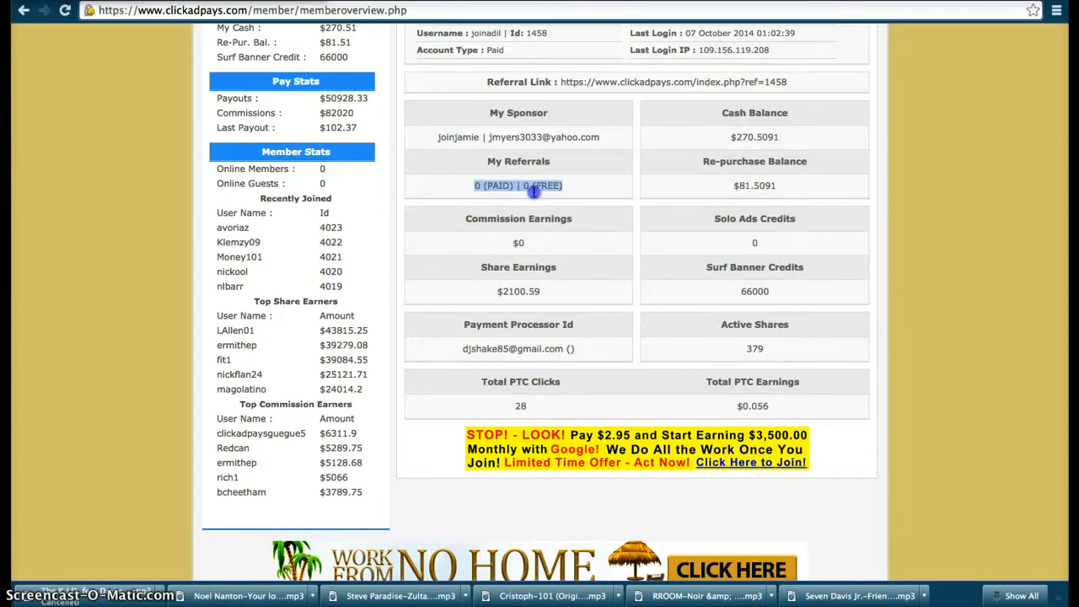
mouse_move(613, 227)
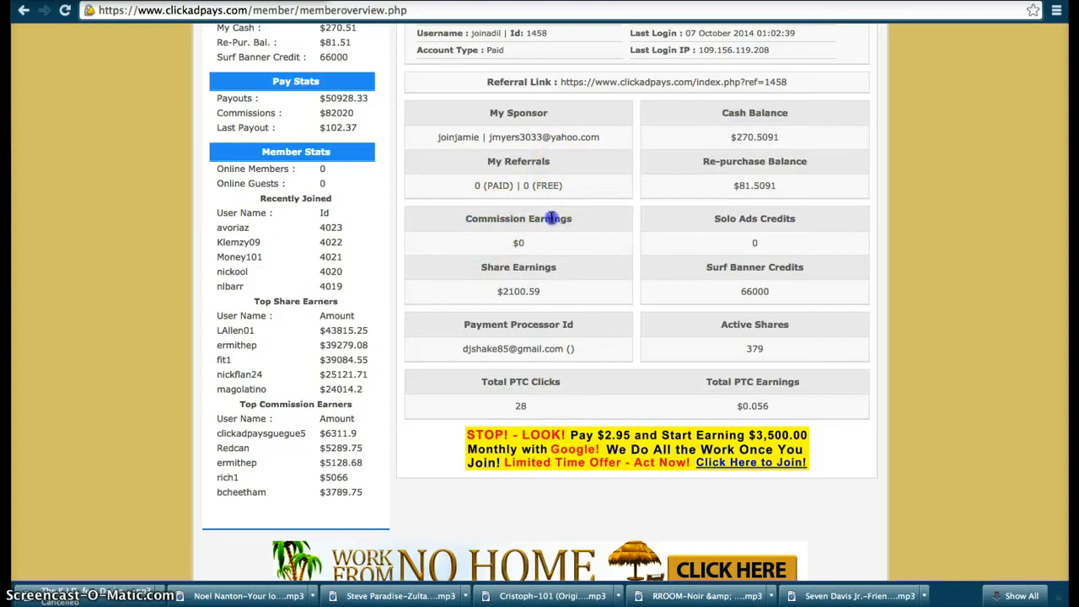
mouse_move(593, 292)
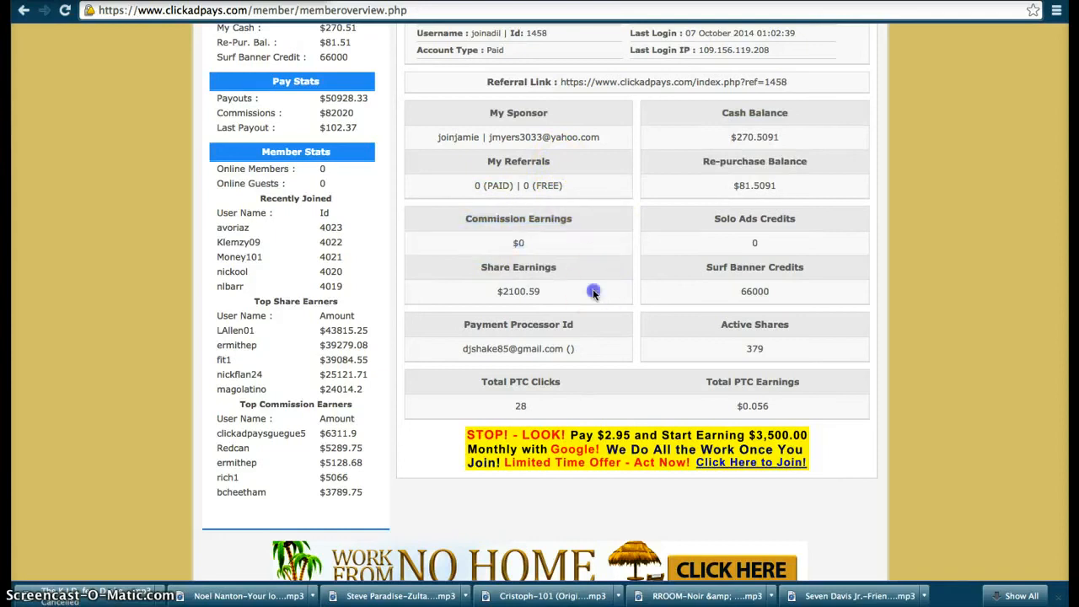
mouse_move(789, 347)
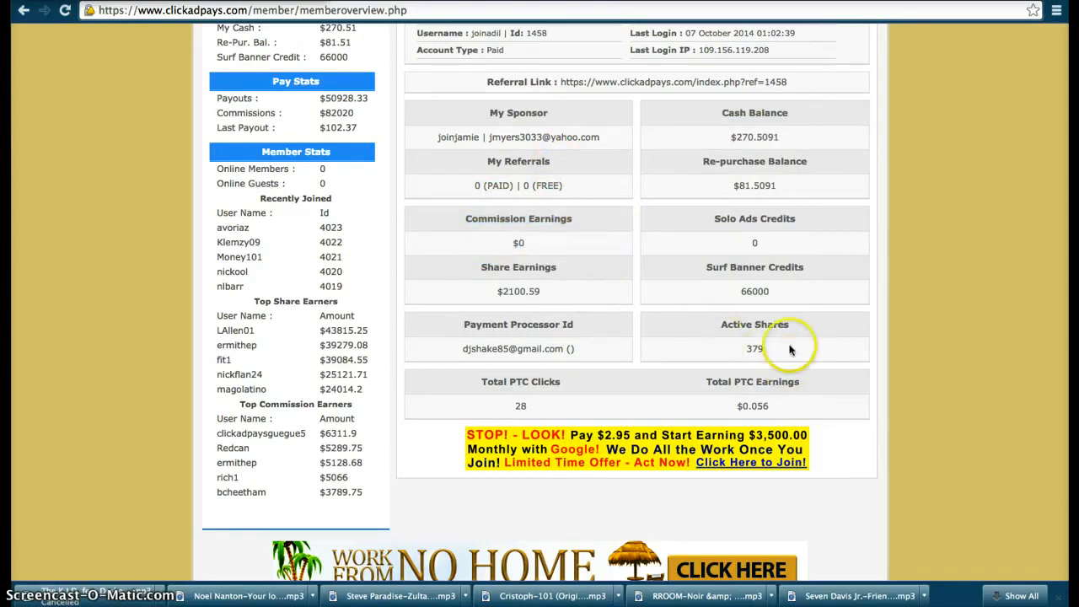
double_click(754, 348)
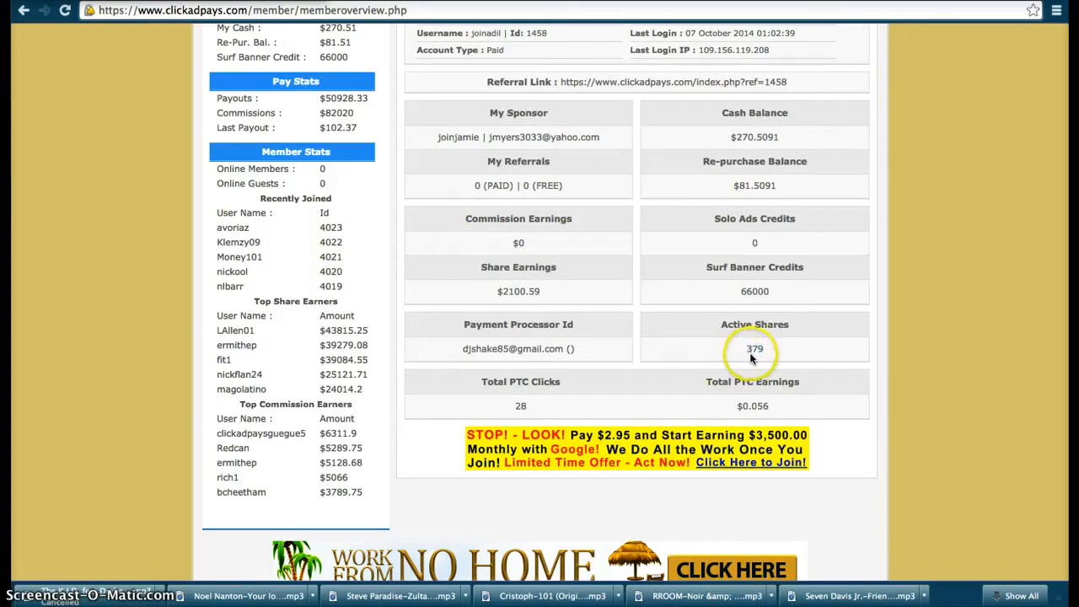
double_click(756, 347)
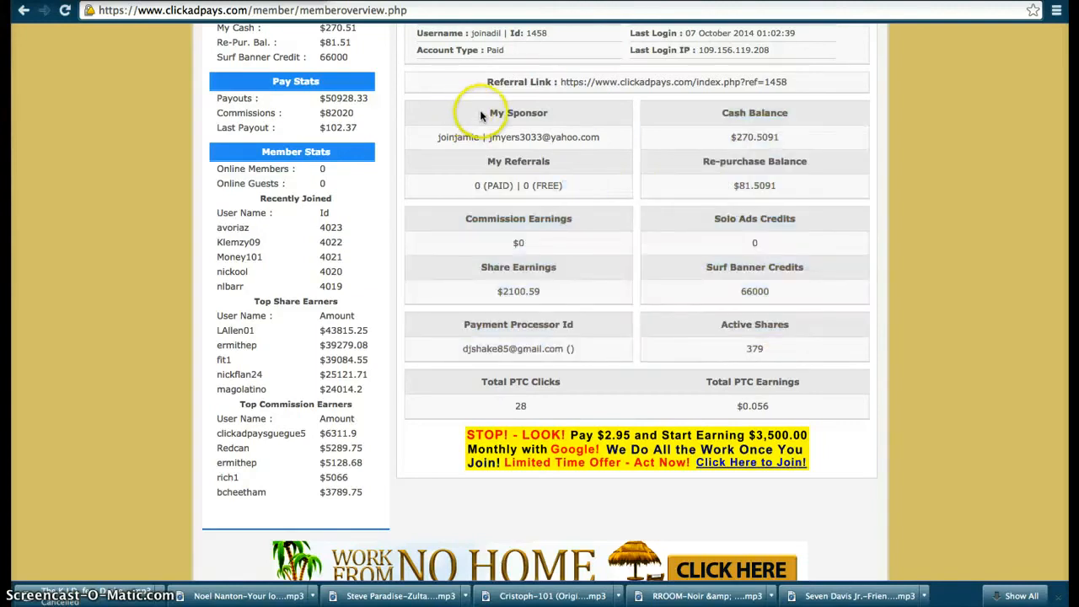
mouse_move(824, 135)
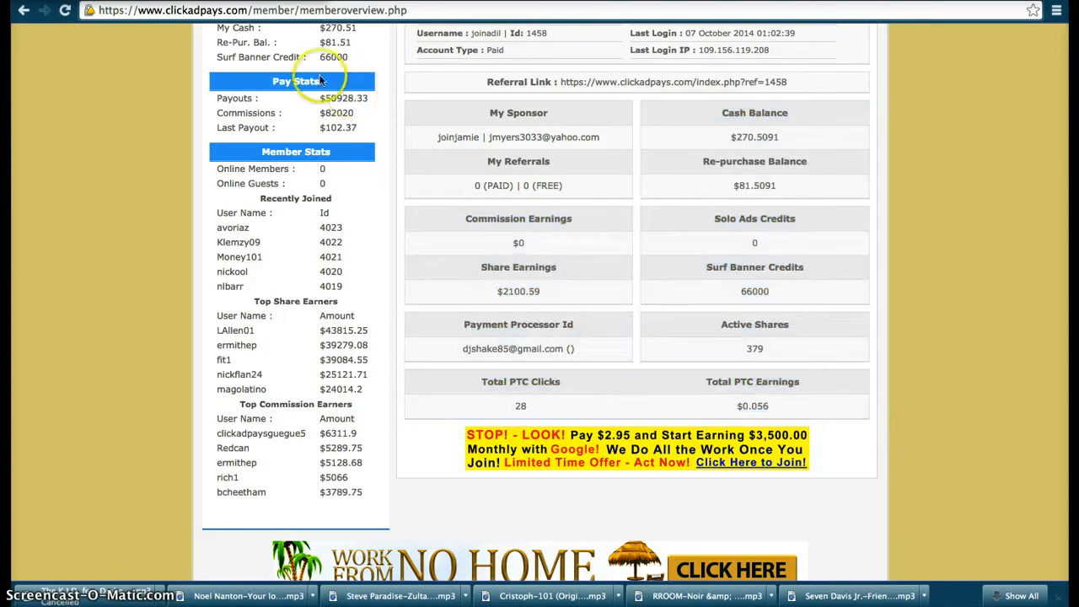
mouse_move(295, 222)
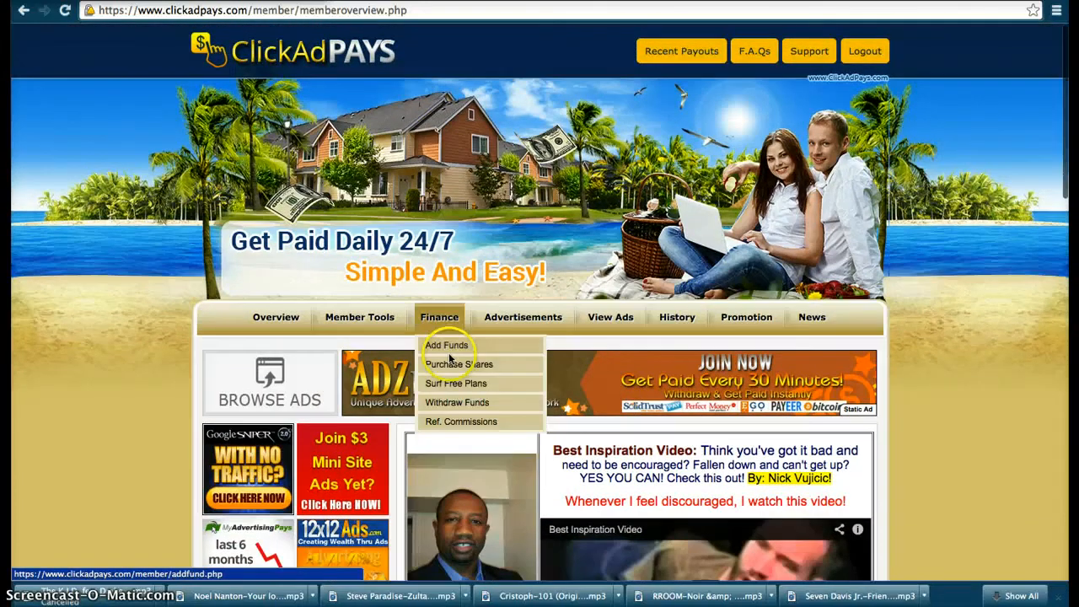
Reach the Purchase Shares form for the Mini Ad Credit Pack via Finance, quantity still empty
click(459, 364)
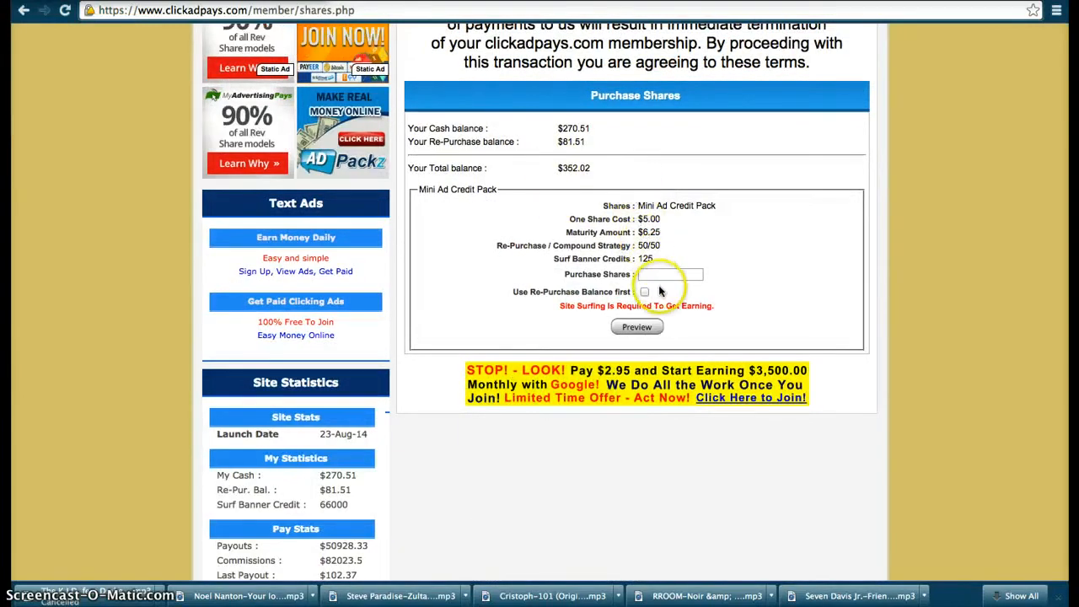
click(671, 273)
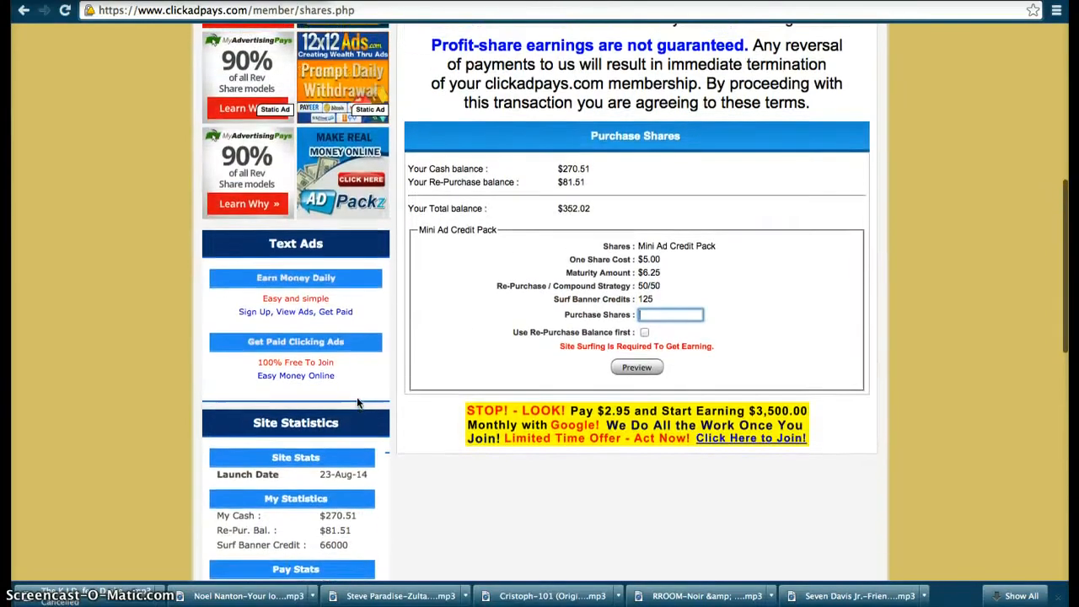
scroll(down, 3)
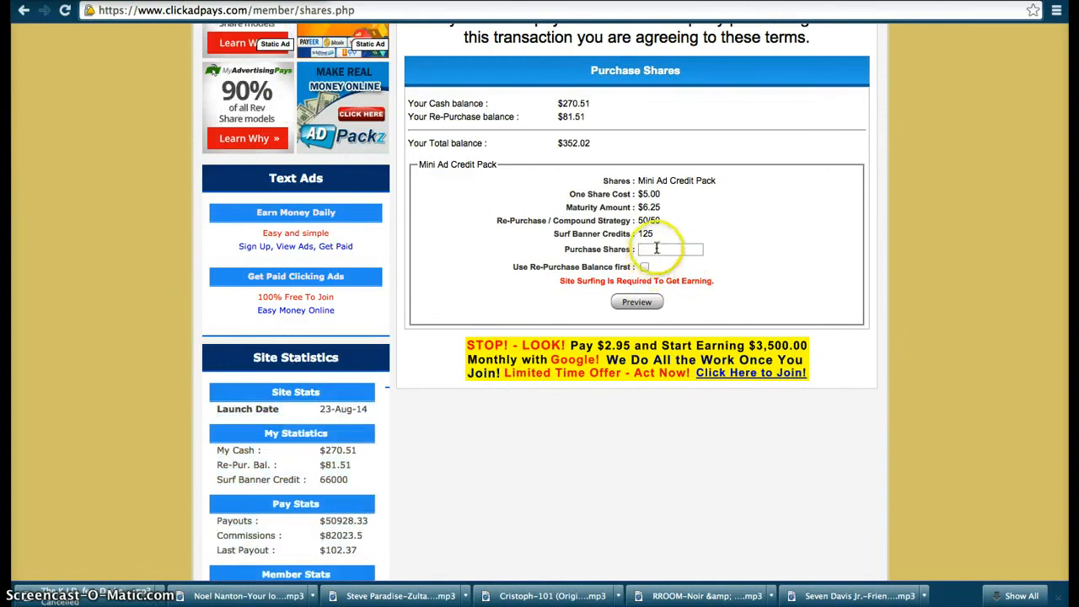
Enter 70 shares and tick 'Use Re-Purchase Balance first' on the Mini Ad Credit Pack form
click(672, 250)
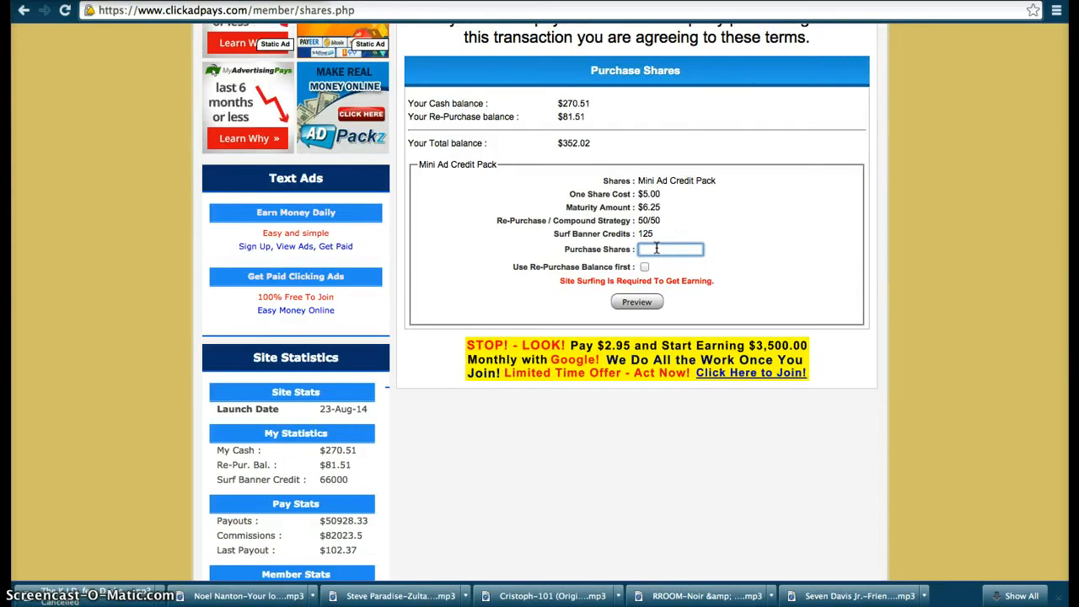
text(70)
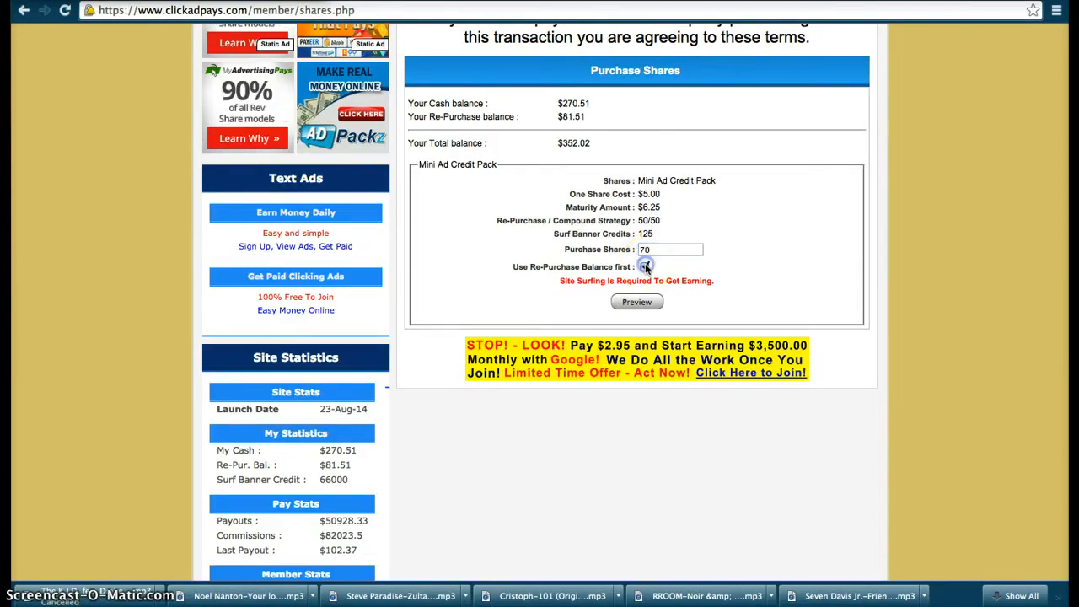
click(644, 266)
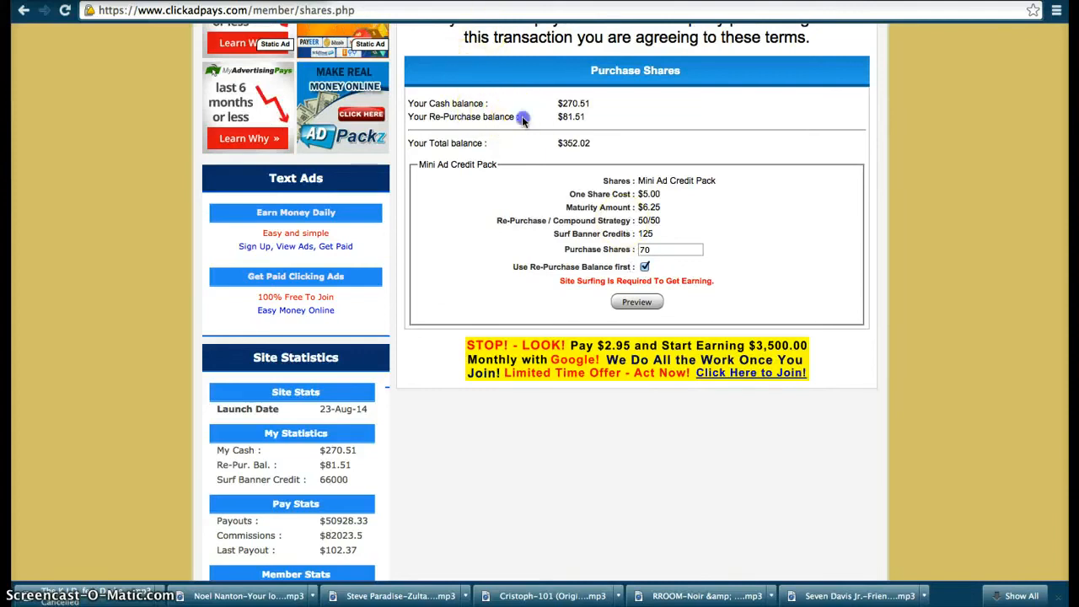
mouse_move(463, 135)
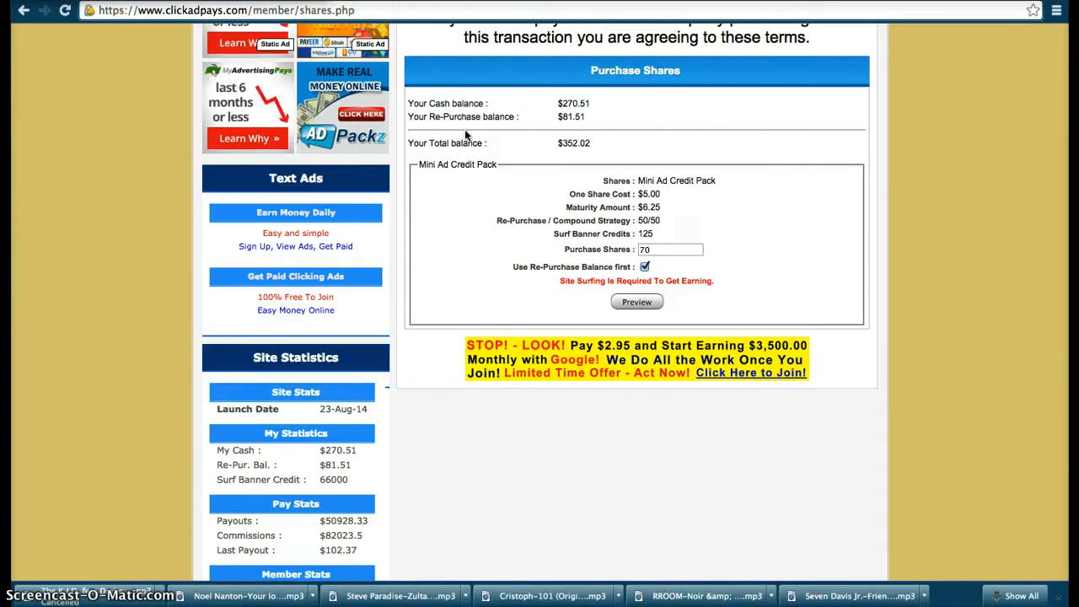
scroll(up, 3)
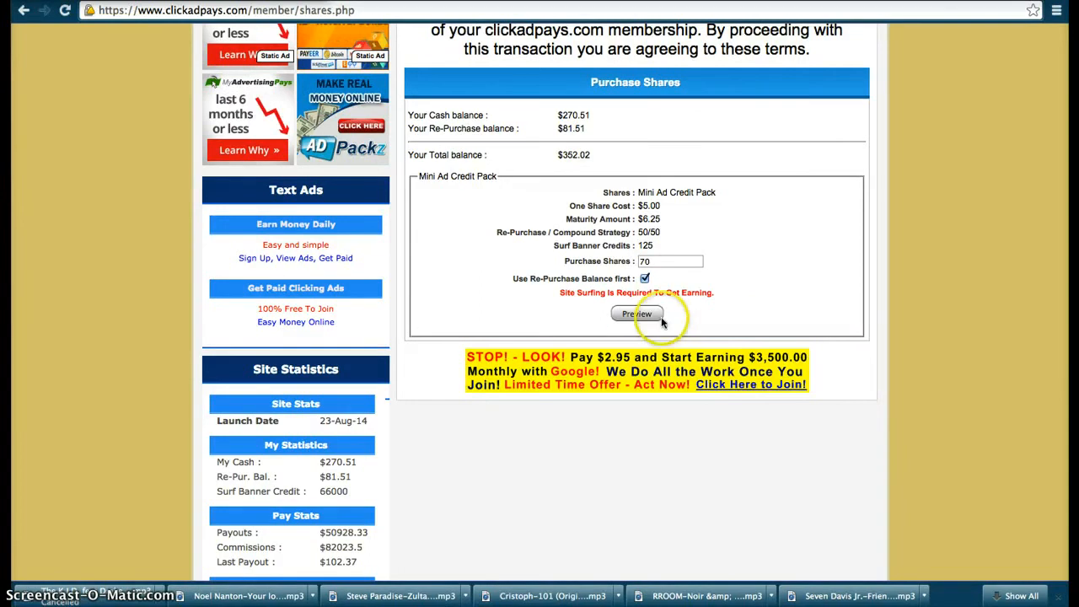
Preview the $350.00 payment details and pay for the 70 shares, reaching the success confirmation
click(635, 314)
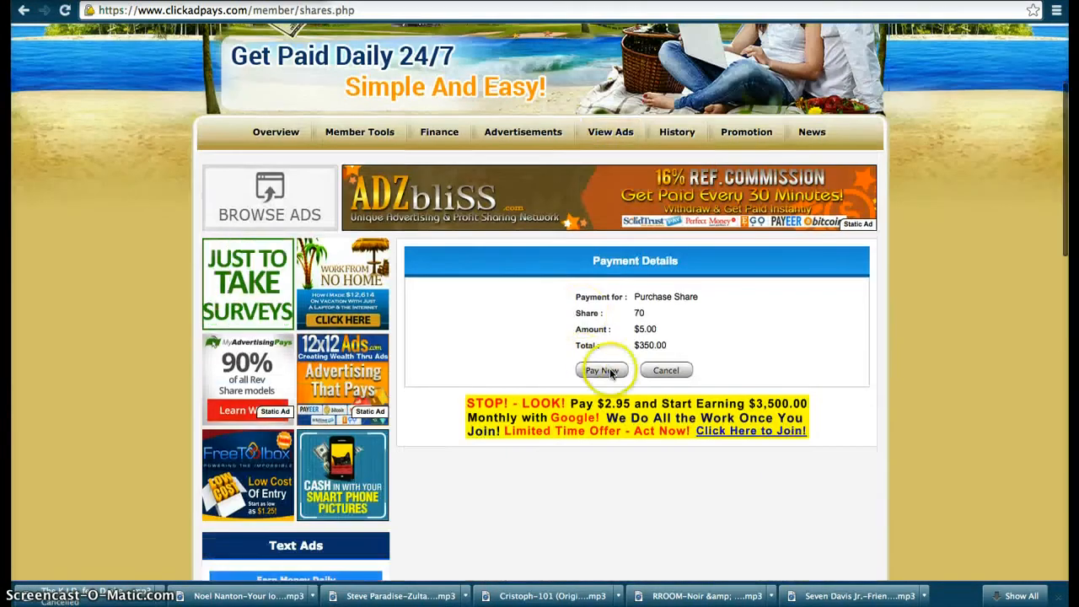
click(602, 371)
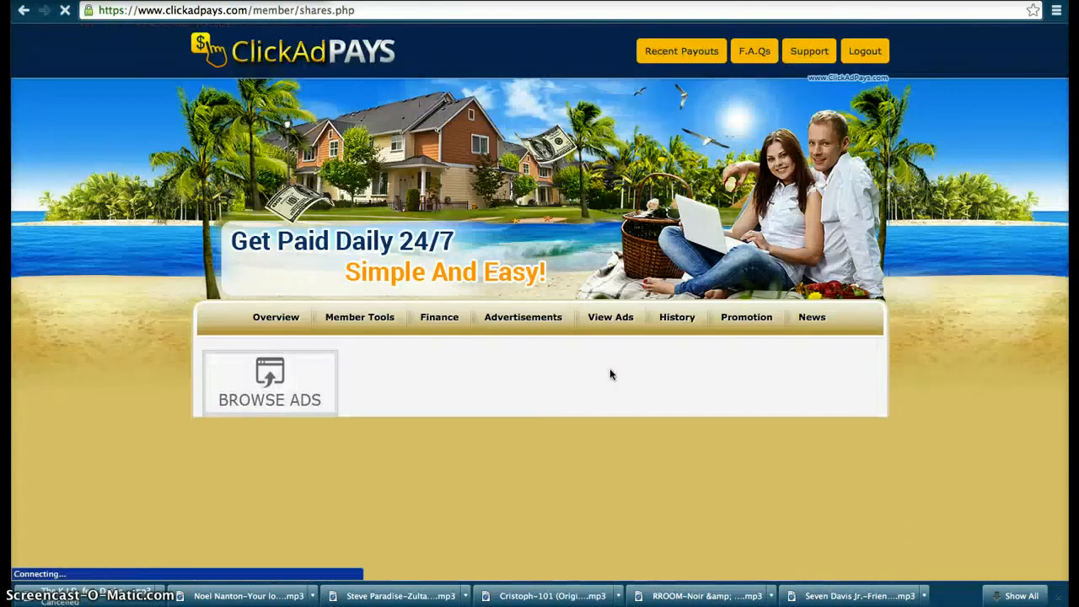
click(438, 317)
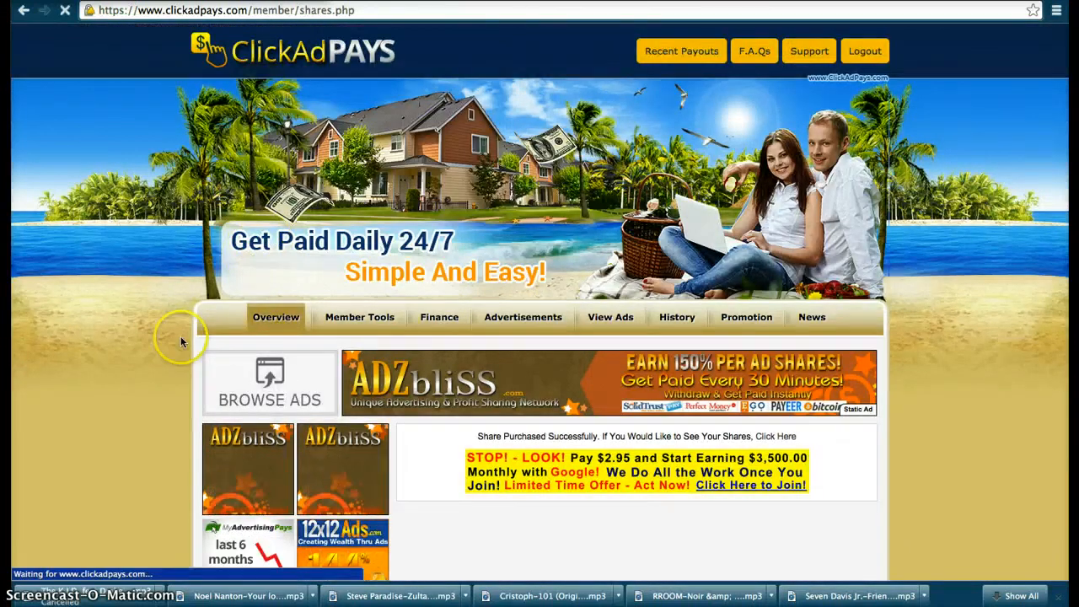
Go back to the overview and scroll to the stats showing 449 active shares and $2100.59 share earnings
click(277, 317)
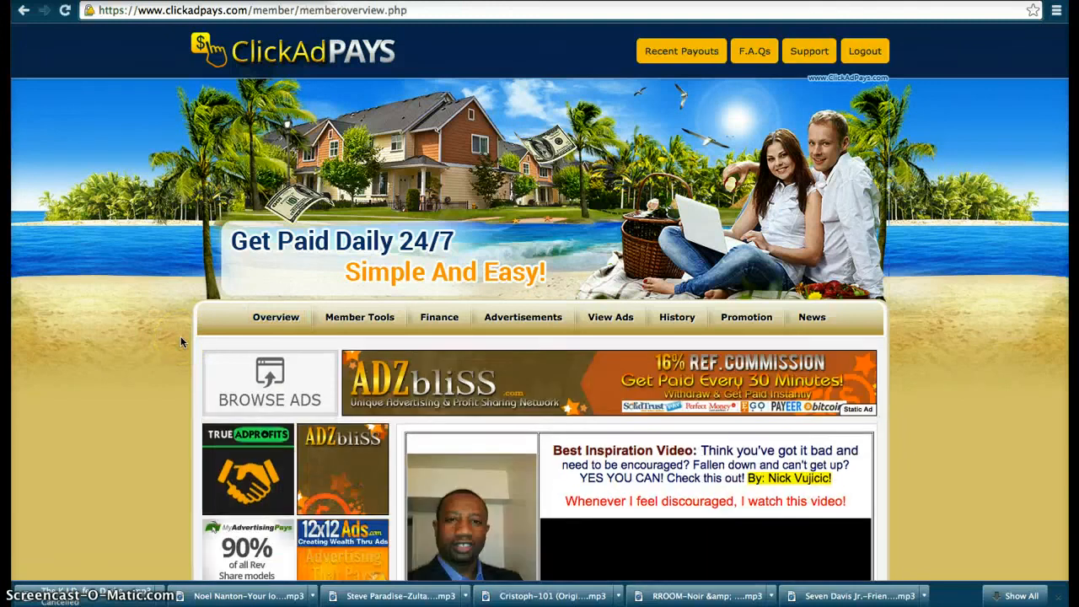
scroll(down, 3)
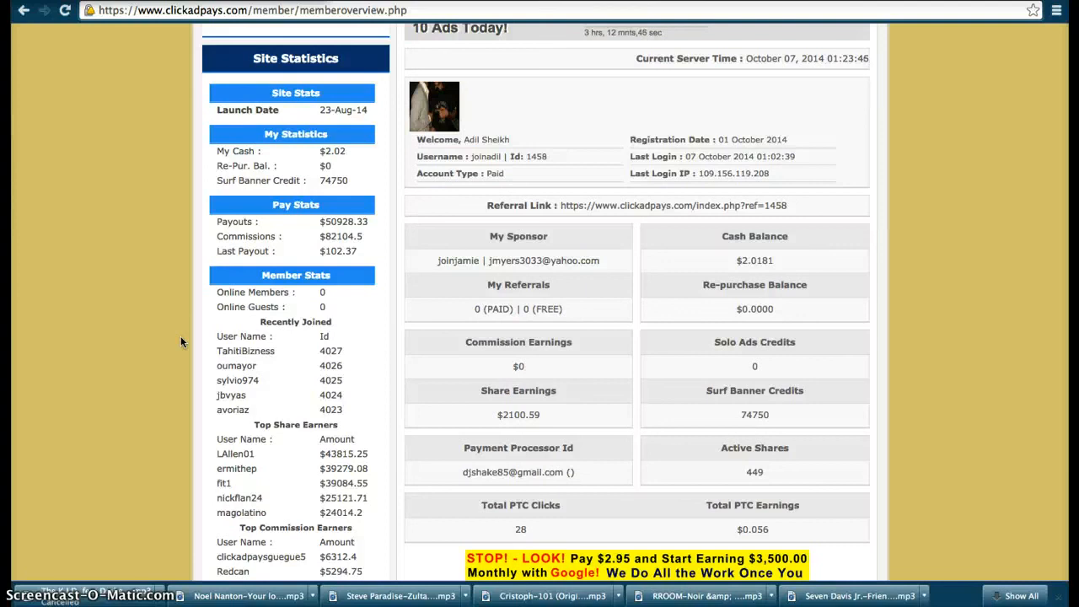
scroll(down, 3)
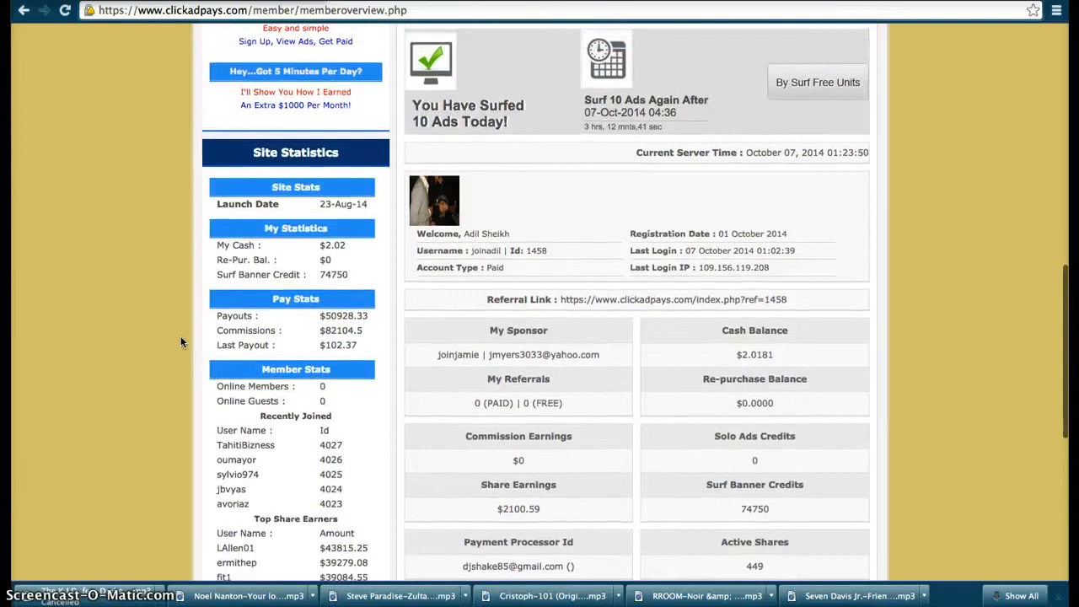
scroll(down, 3)
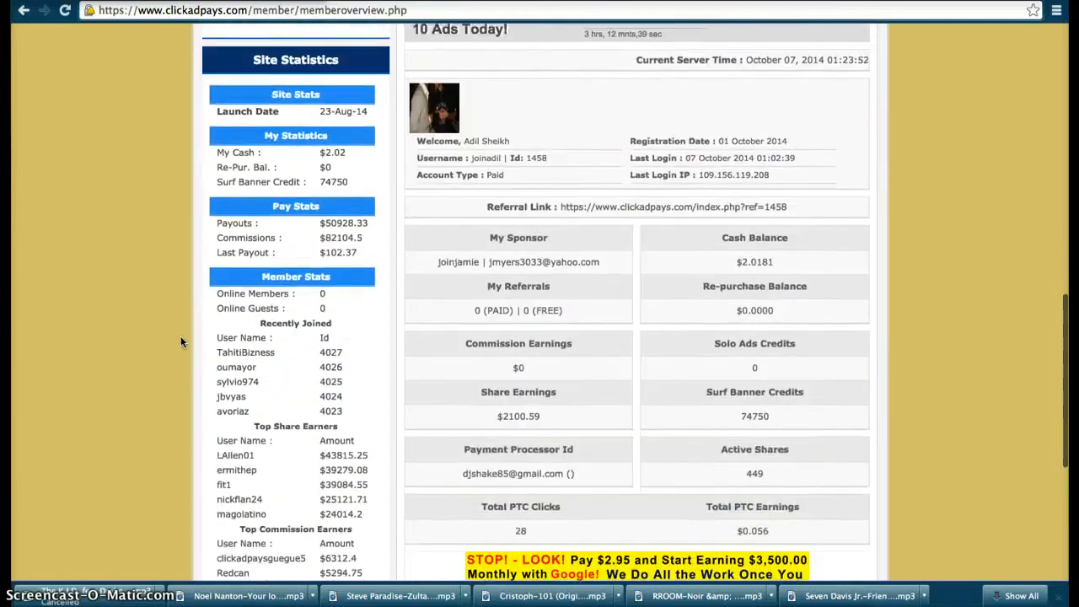
scroll(down, 3)
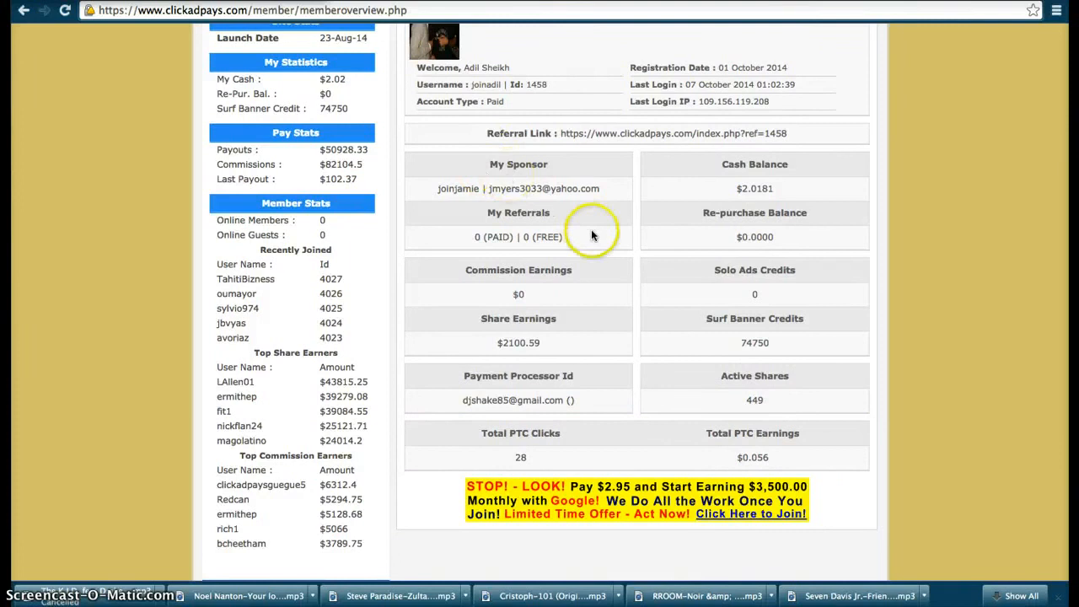
mouse_move(593, 236)
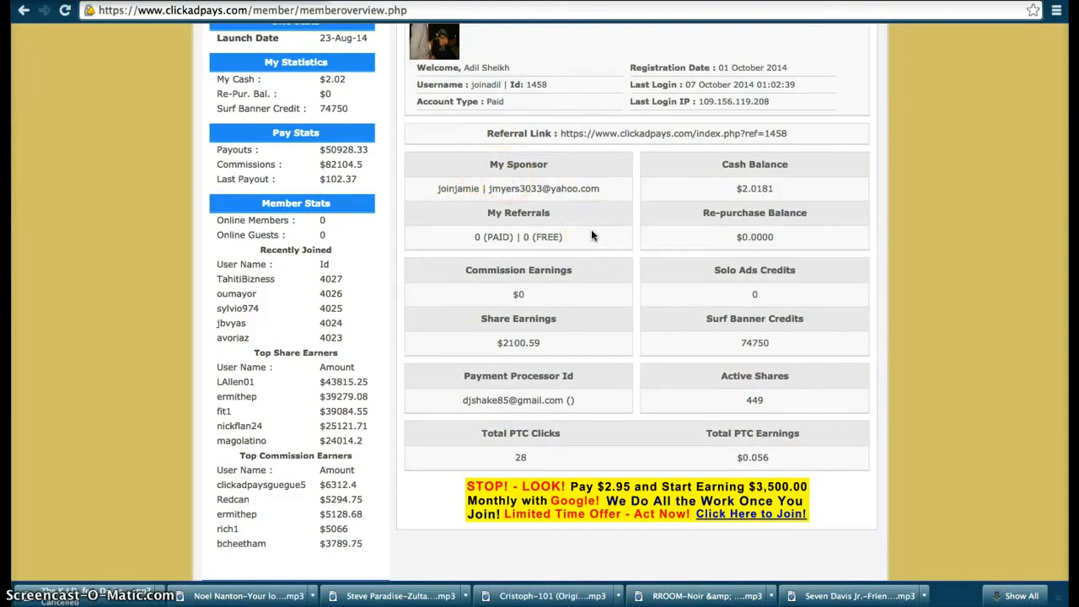